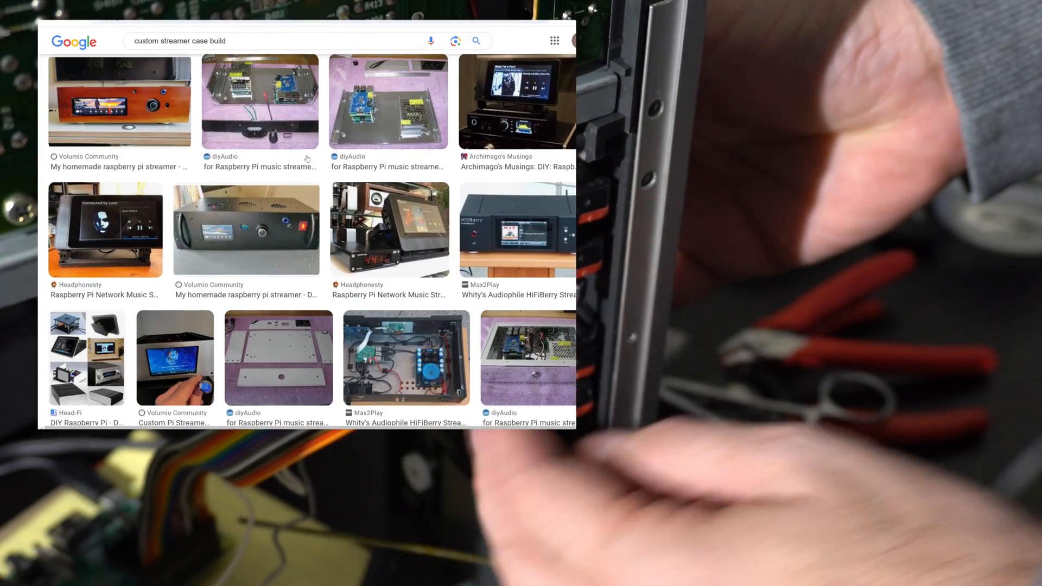
pyautogui.scroll(-3)
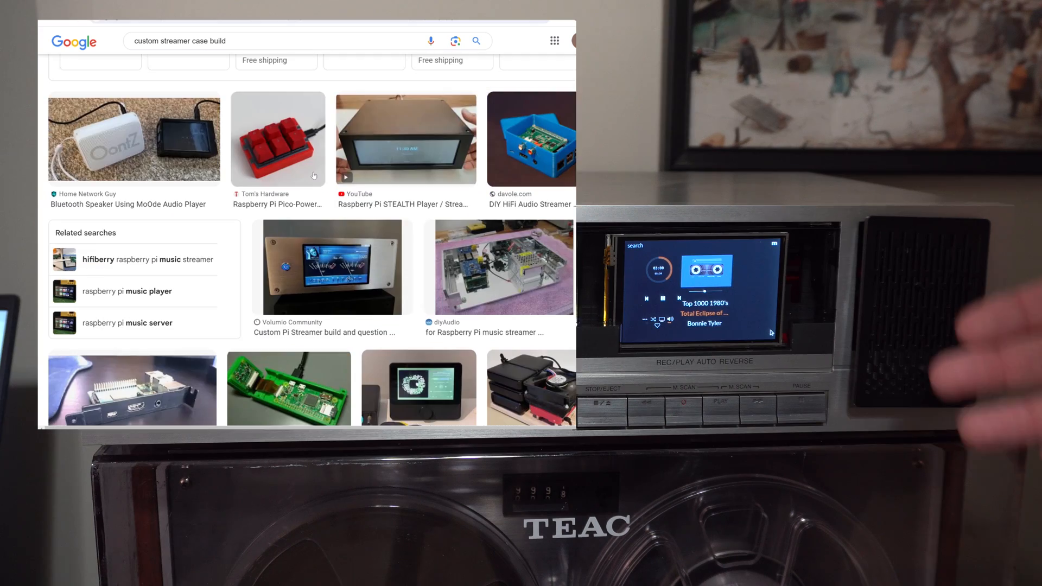
pyautogui.scroll(-3)
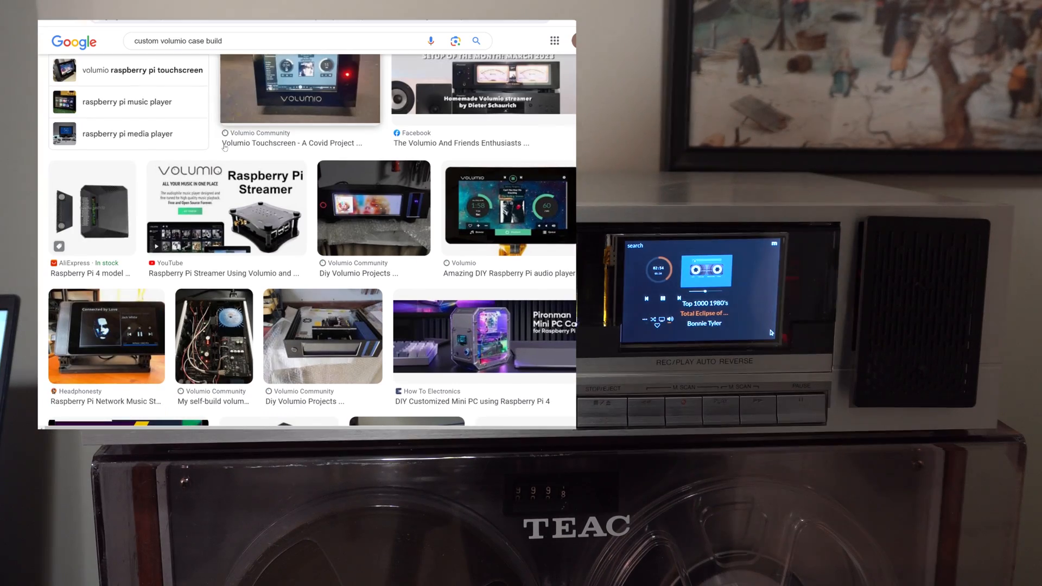
pyautogui.scroll(-3)
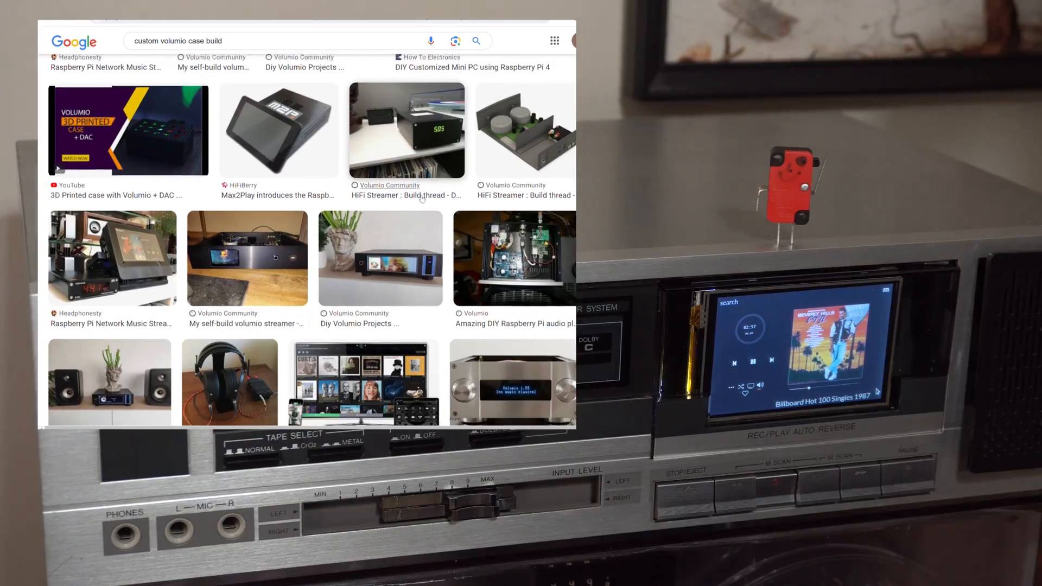